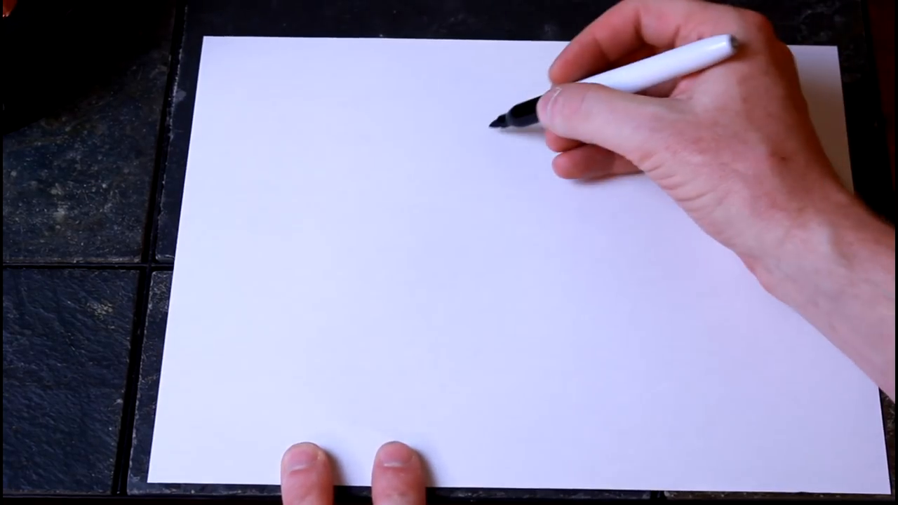
- Draw a long vertical marker line from near the top to near the bottom, slightly left of centre
{"action": "left_click_drag", "start_coordinate": [473, 112], "coordinate": [473, 442]}
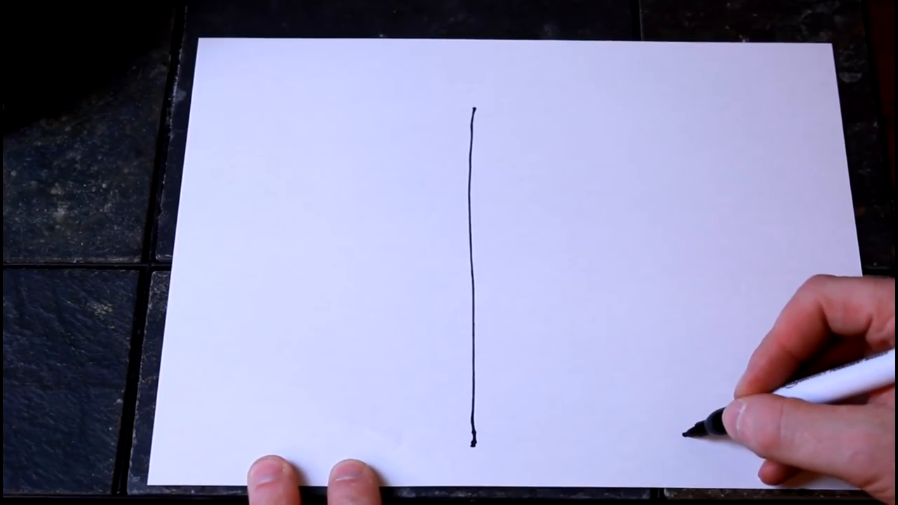